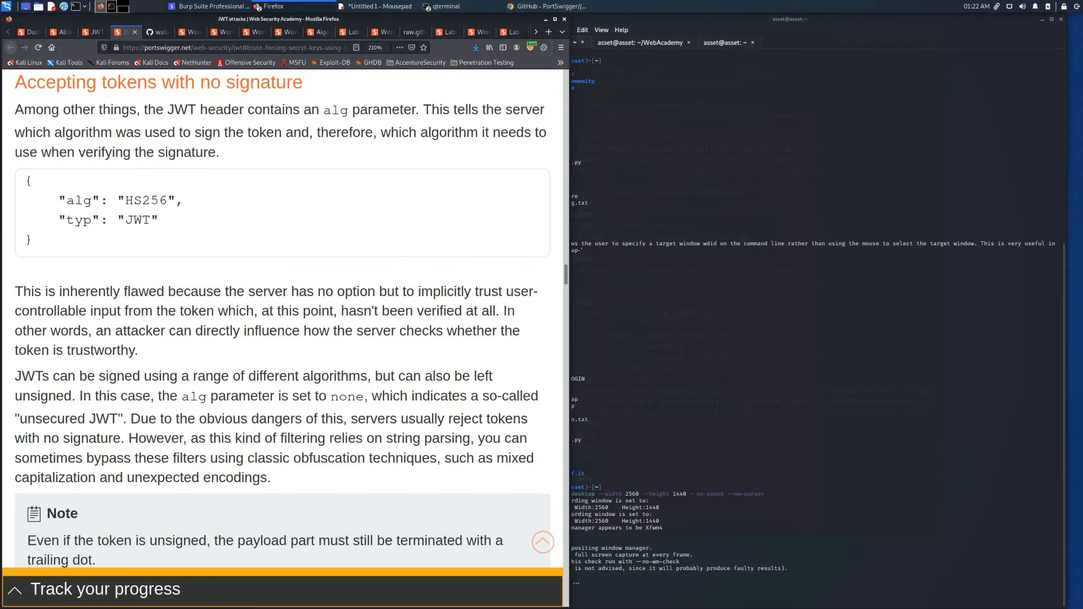
Open the flawed-signature-verification JWT lab description in a new window and scroll it.
scroll("down", 3)
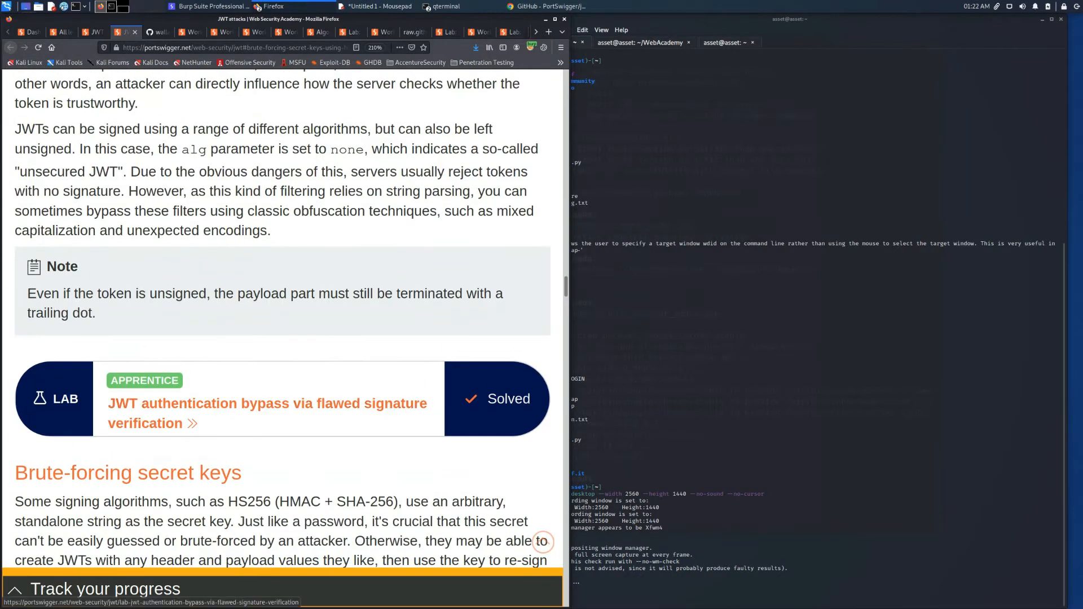
right_click(267, 413)
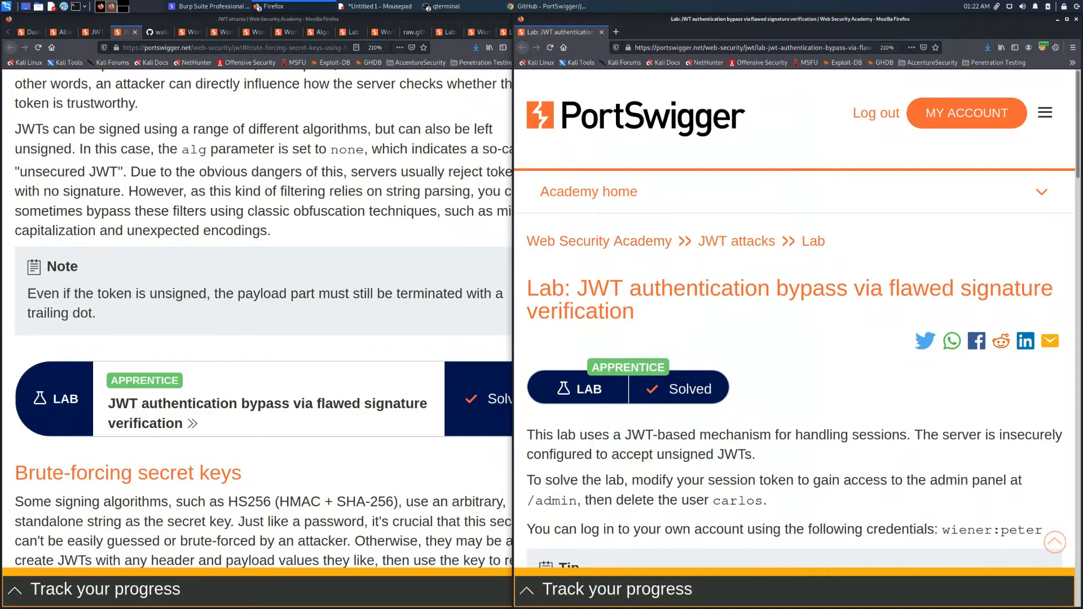
scroll("down", 3)
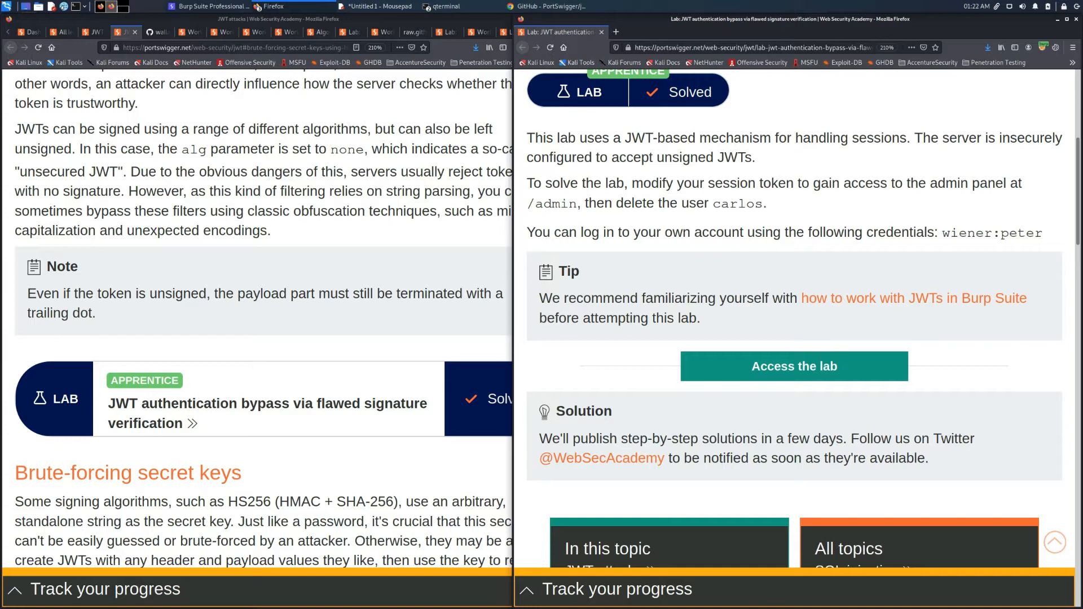
double_click(724, 203)
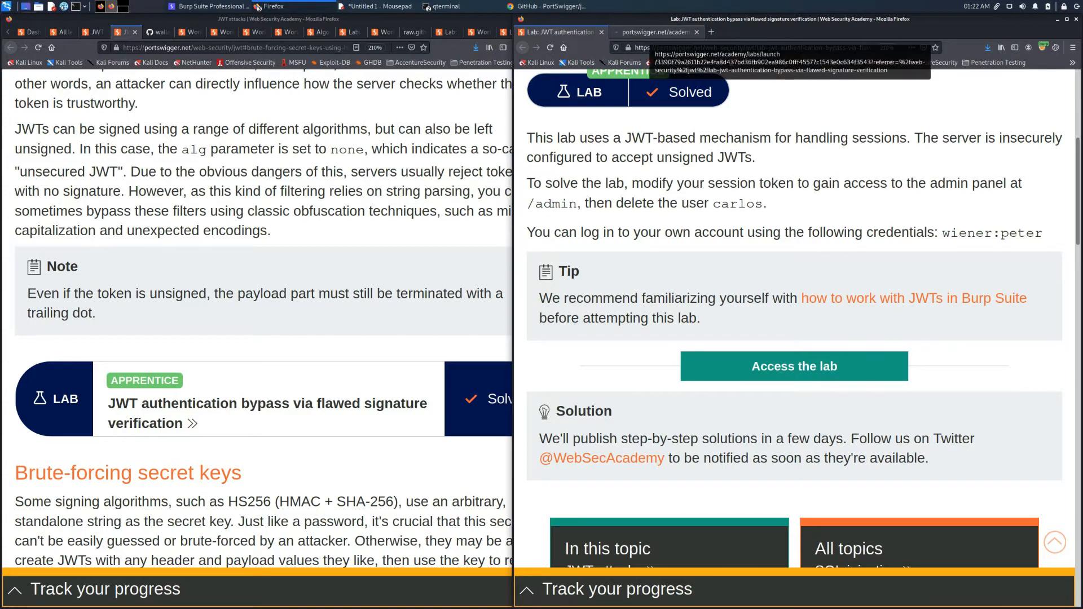
Launch the lab instance and narrow its window beside the docs.
left_click(793, 366)
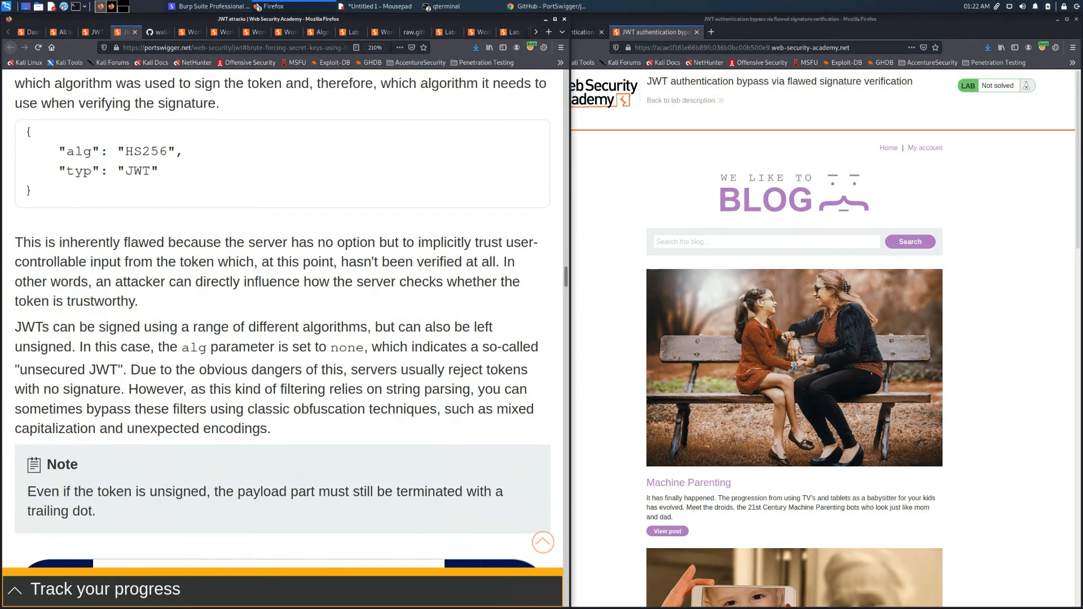
left_click_drag(161, 347, 364, 347)
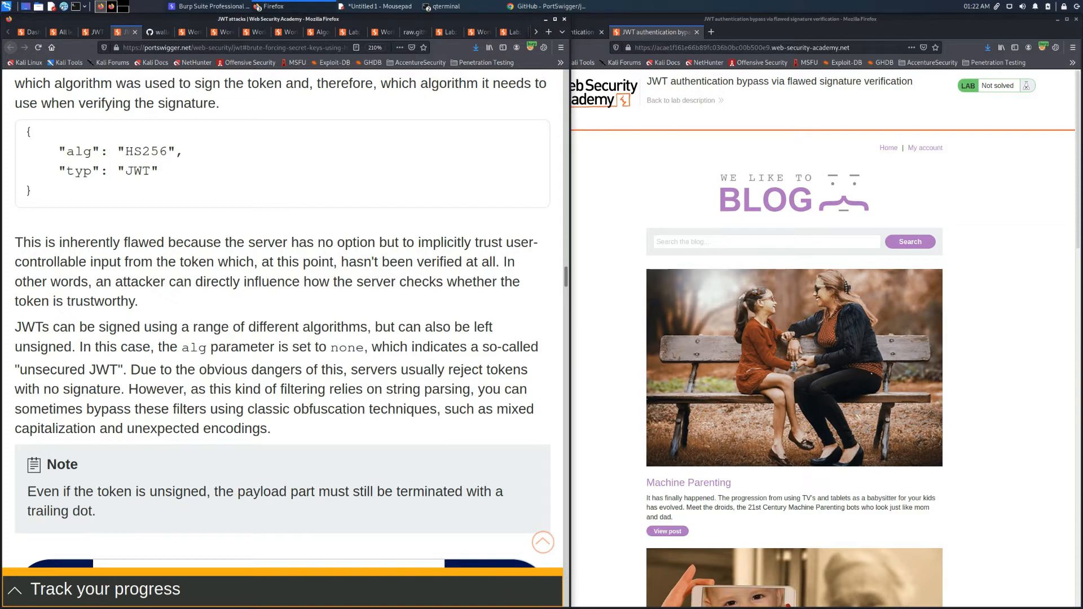
Toggle Burp Intercept, enter wiener's credentials, and submit the login.
left_click(101, 6)
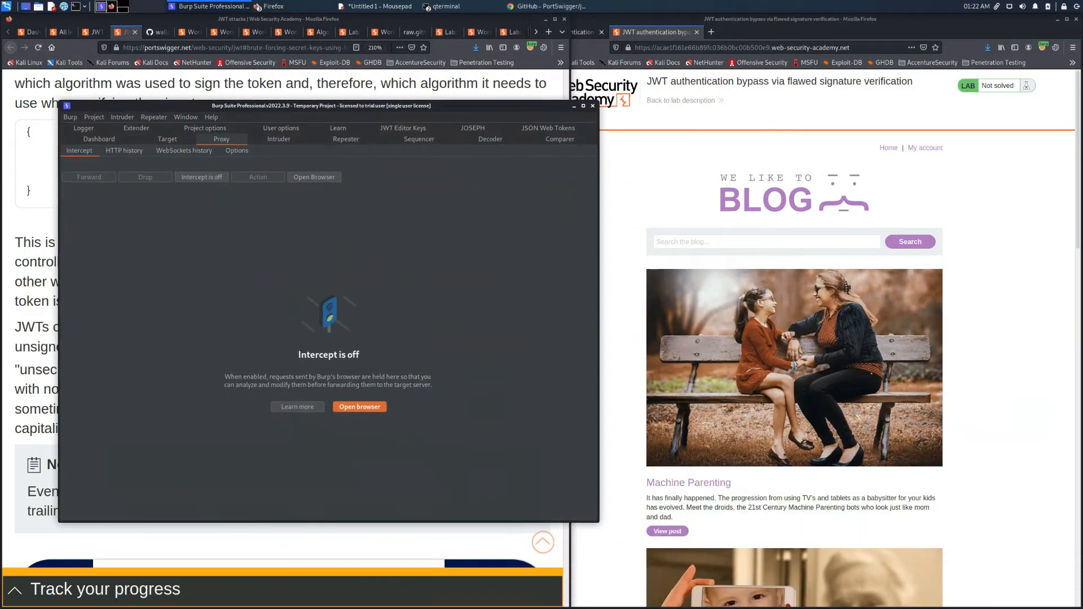
left_click(201, 177)
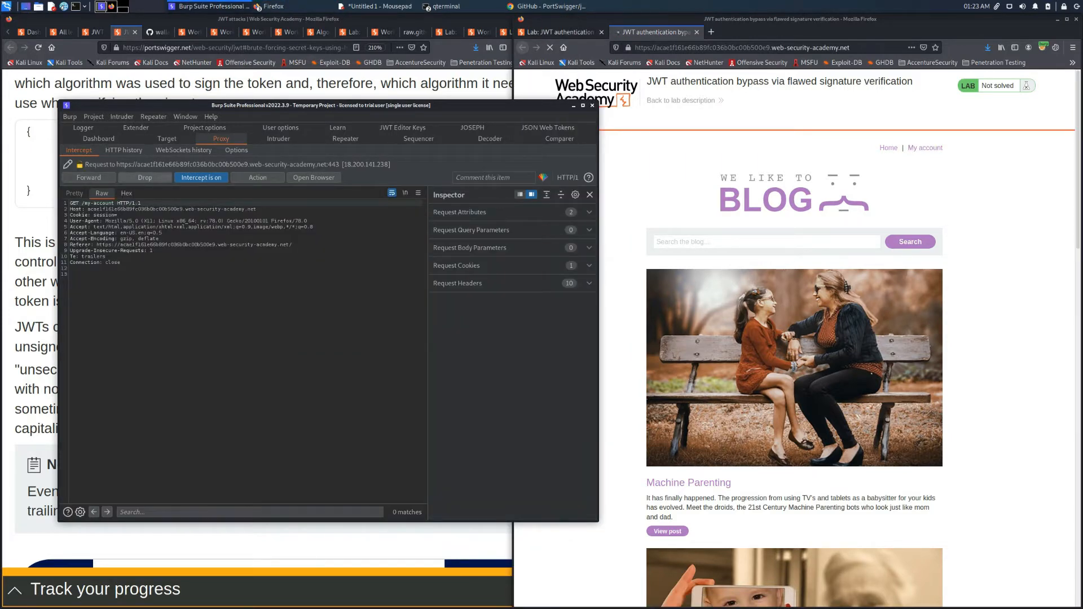
left_click(201, 177)
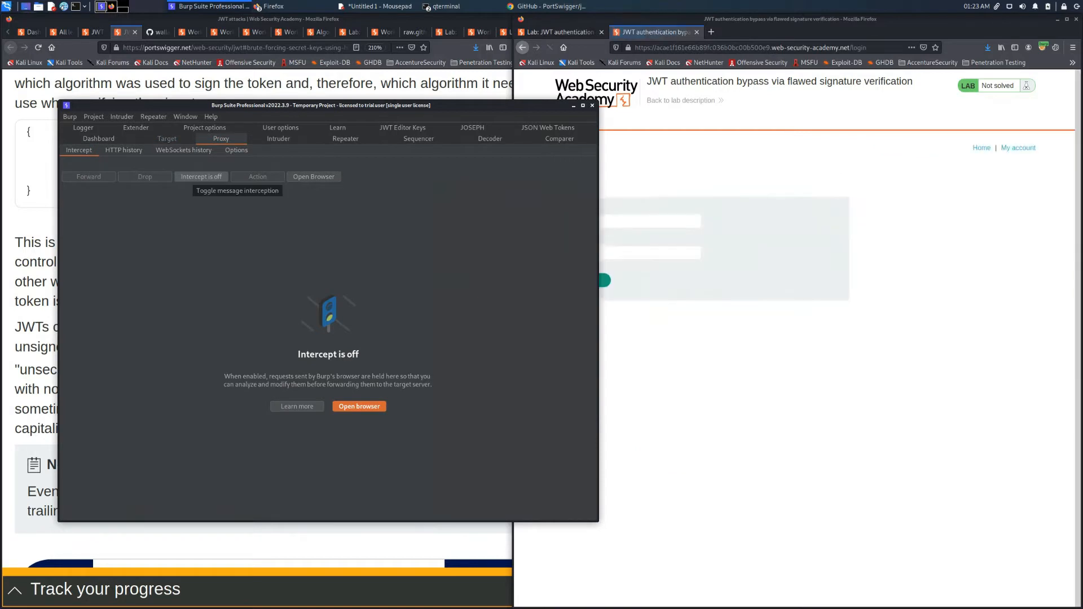
type("w")
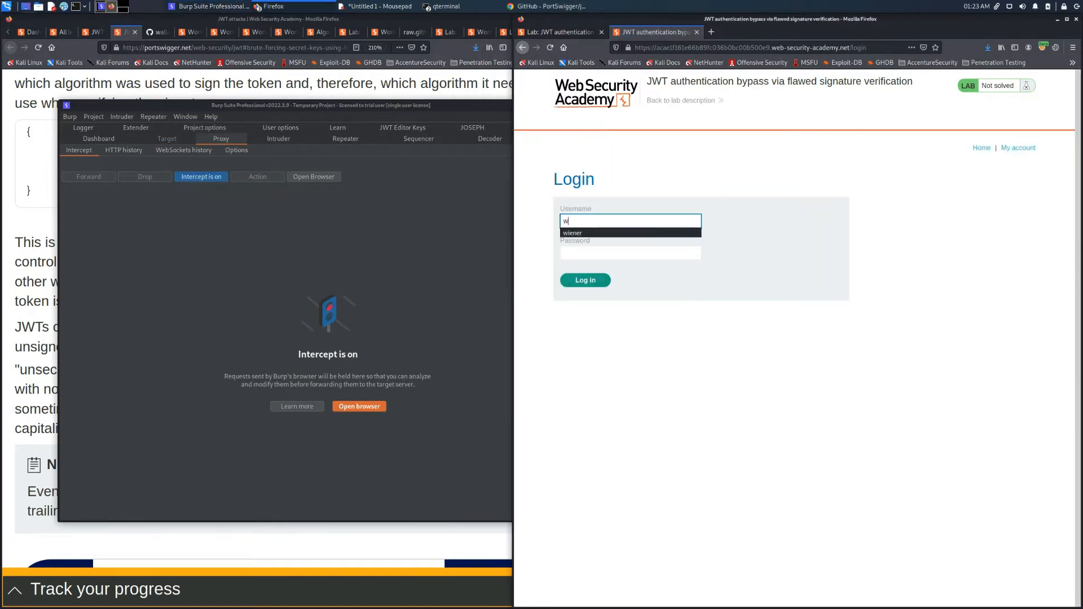
type("iener")
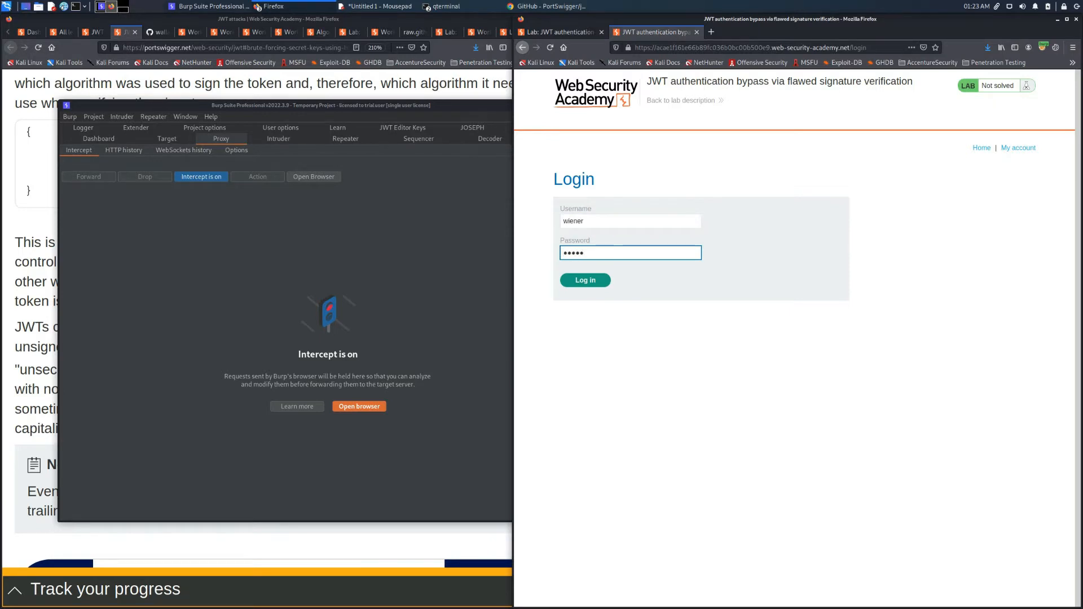
left_click(585, 280)
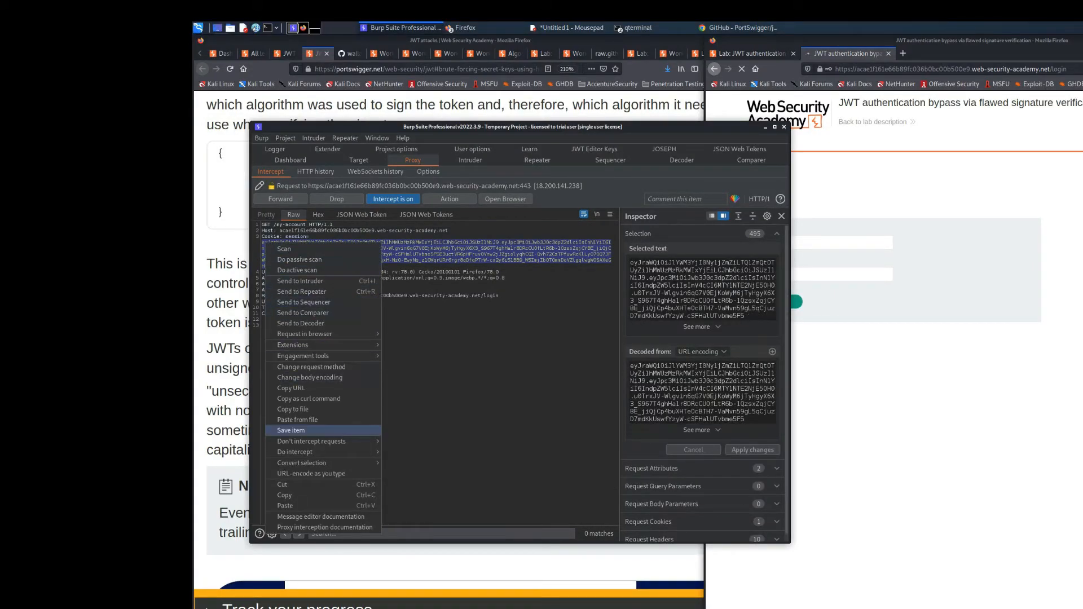
mouse_move(292, 409)
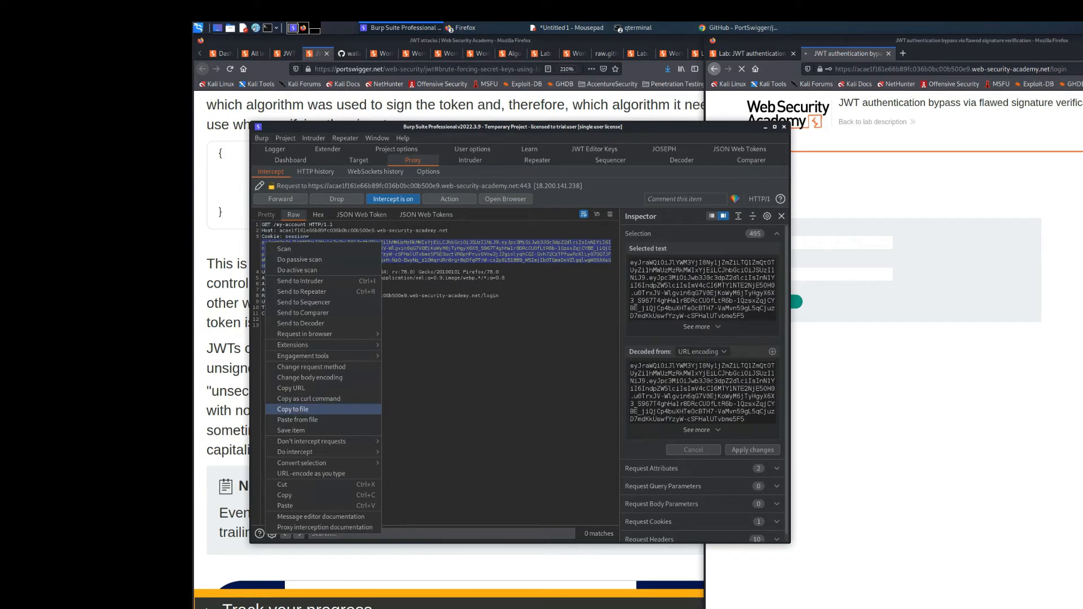
mouse_move(284, 505)
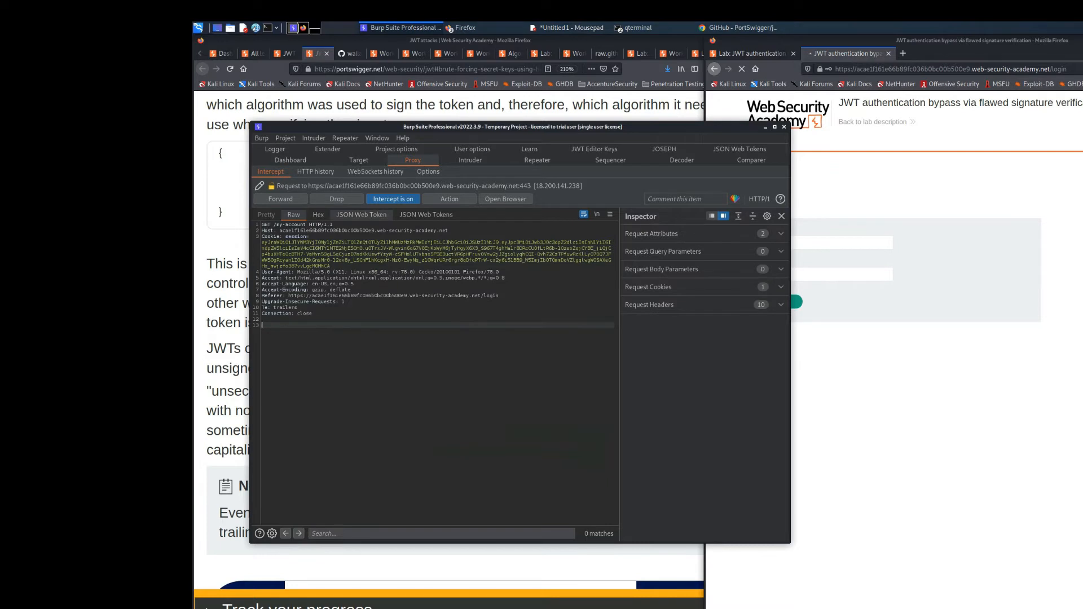
Show the intercepted session cookie in the JSON Web Token tab.
left_click(360, 215)
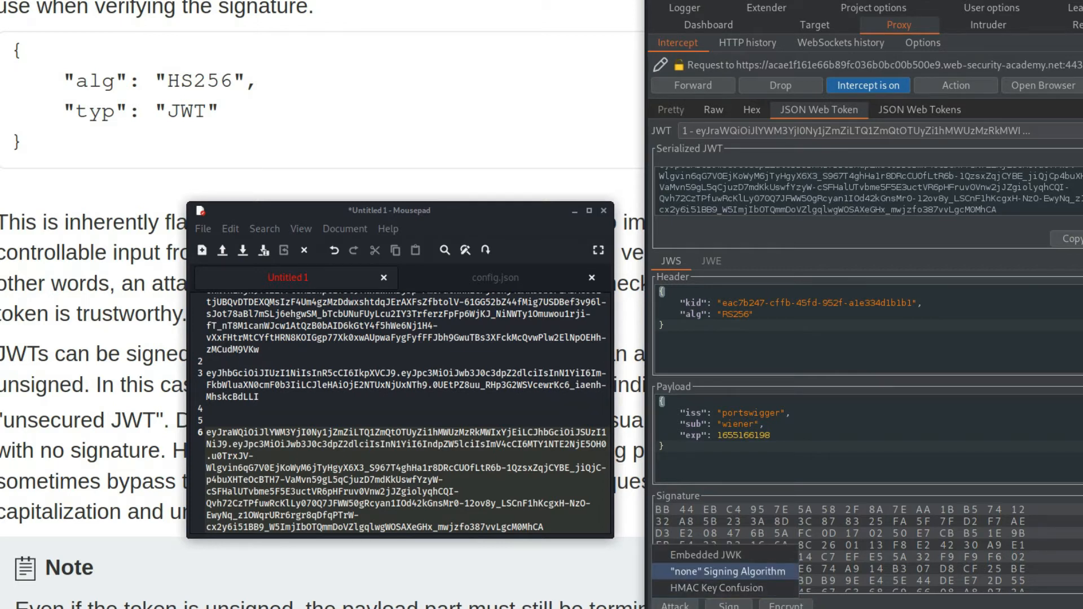
Apply the "none" signing algorithm attack to the session JWT.
left_click(723, 570)
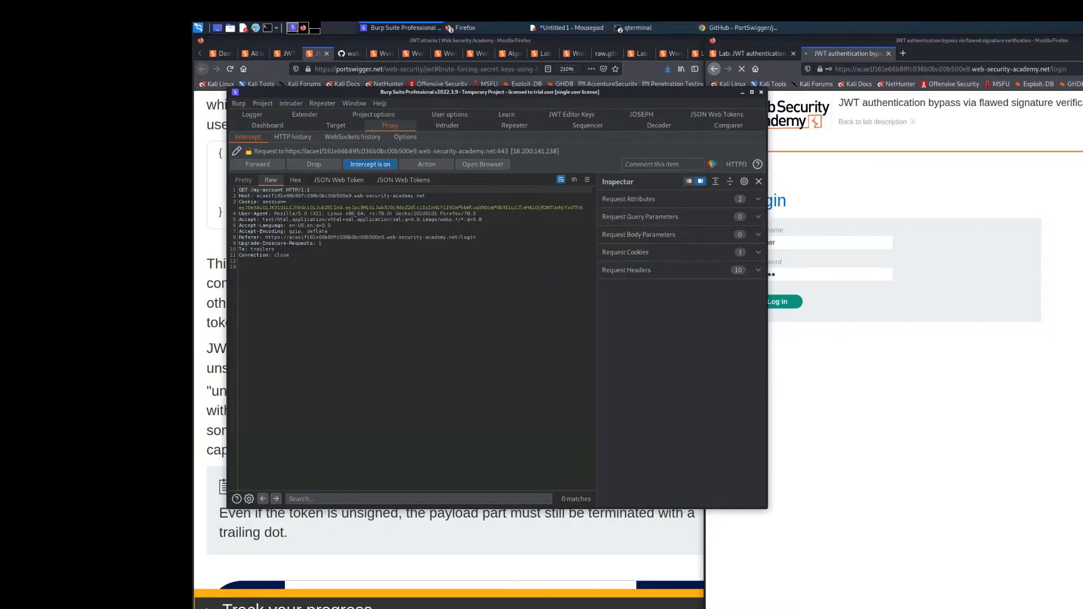
Copy the unsigned token into Mousepad under the label 'cookie to use:'.
right_click(331, 207)
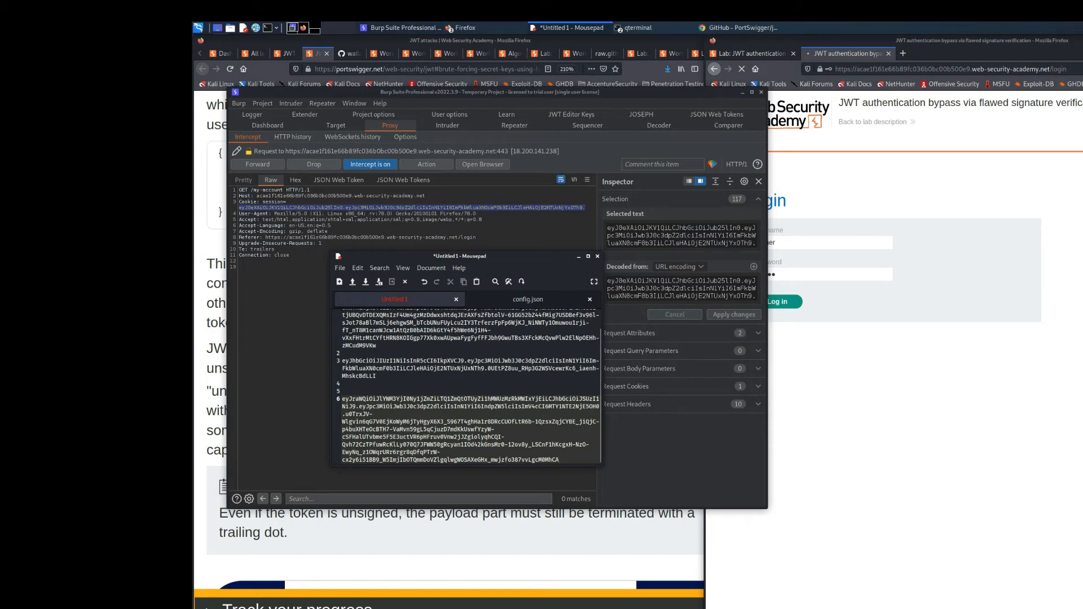
type("coo")
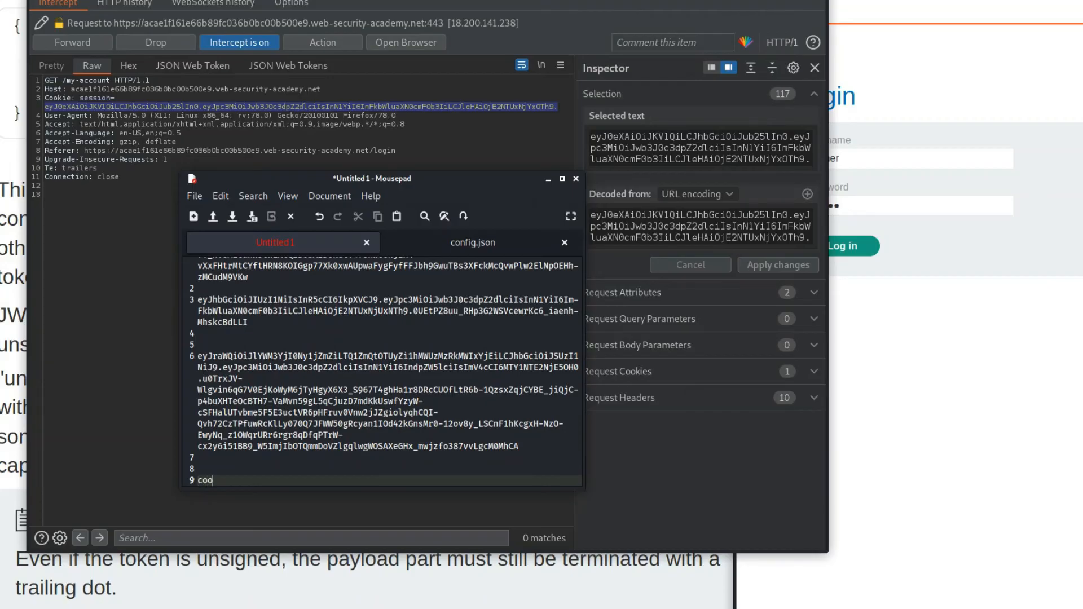
type("kie to use:")
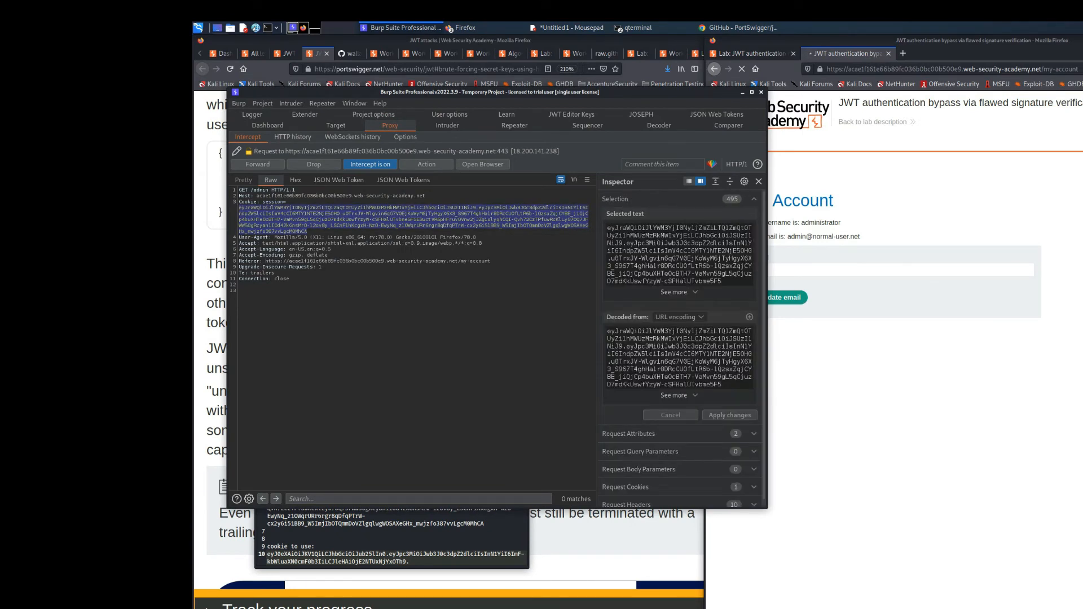
mouse_move(370, 165)
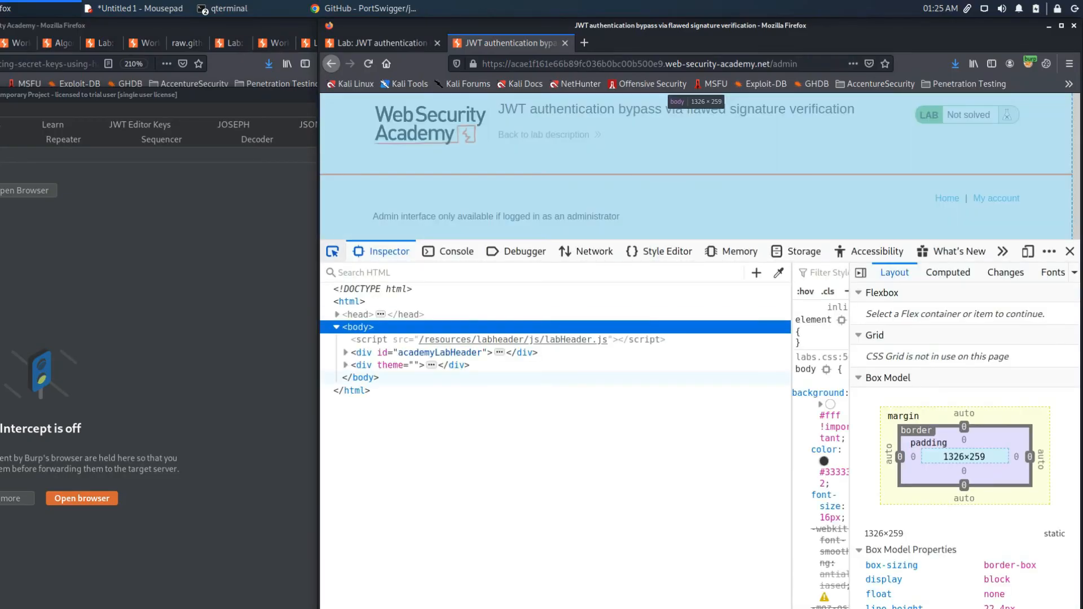
Swap in the unsigned session cookie, delete carlos from the admin panel, and open a new tab.
left_click(803, 250)
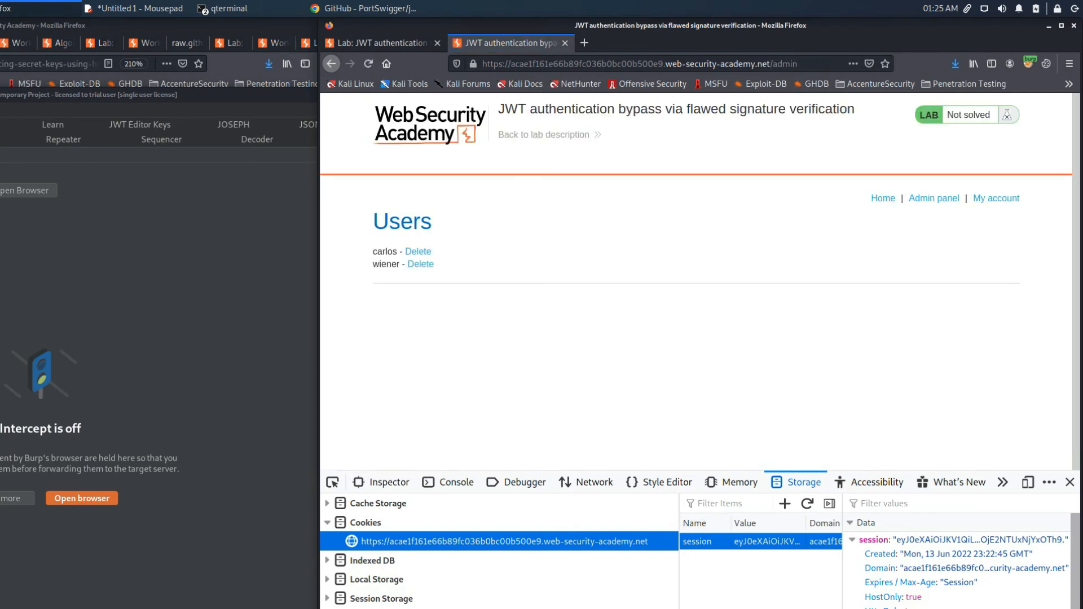
left_click(417, 250)
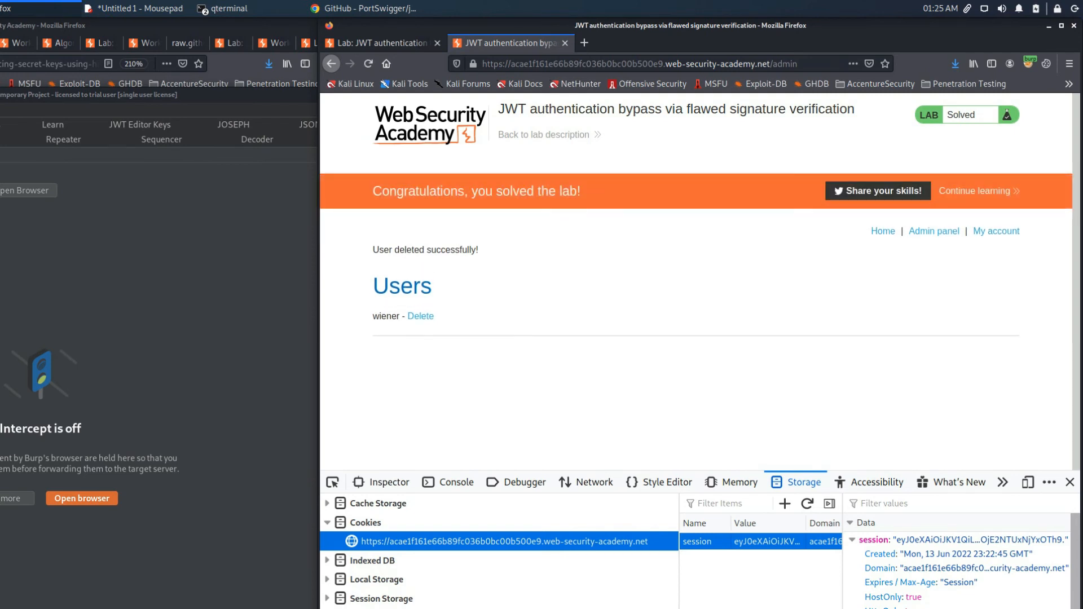
left_click(712, 43)
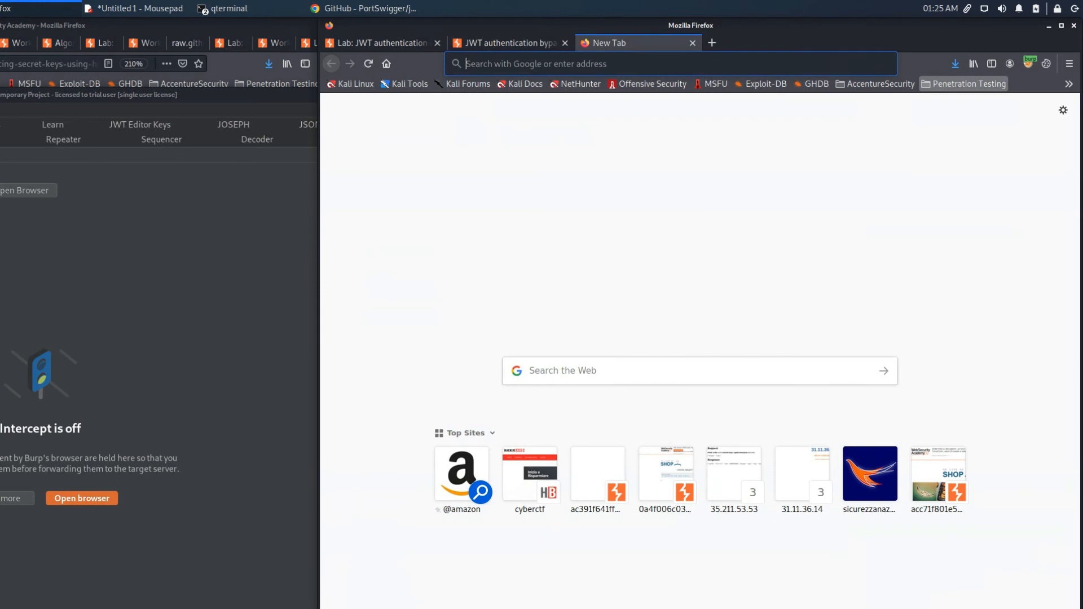